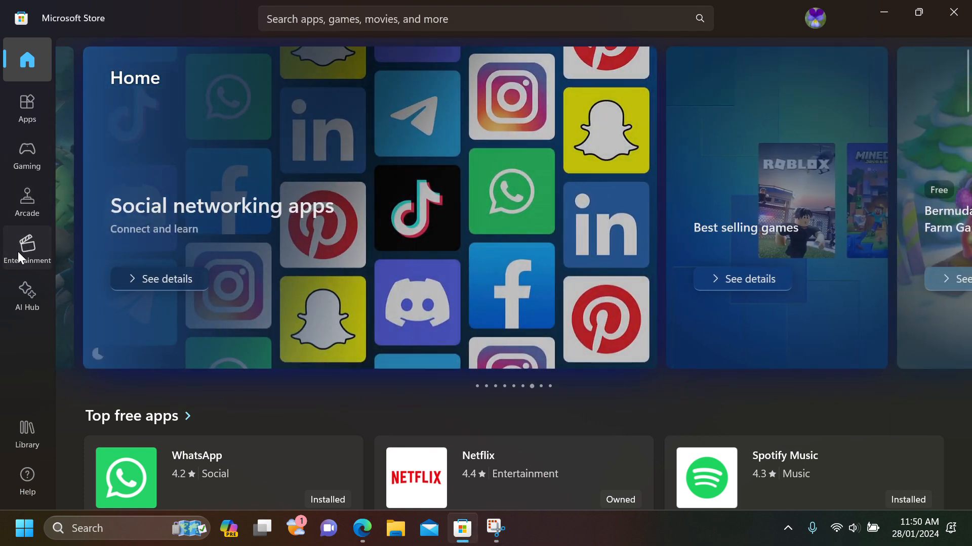
Browse the Entertainment section's film deals and new films, returning to the top.
left_click(26, 247)
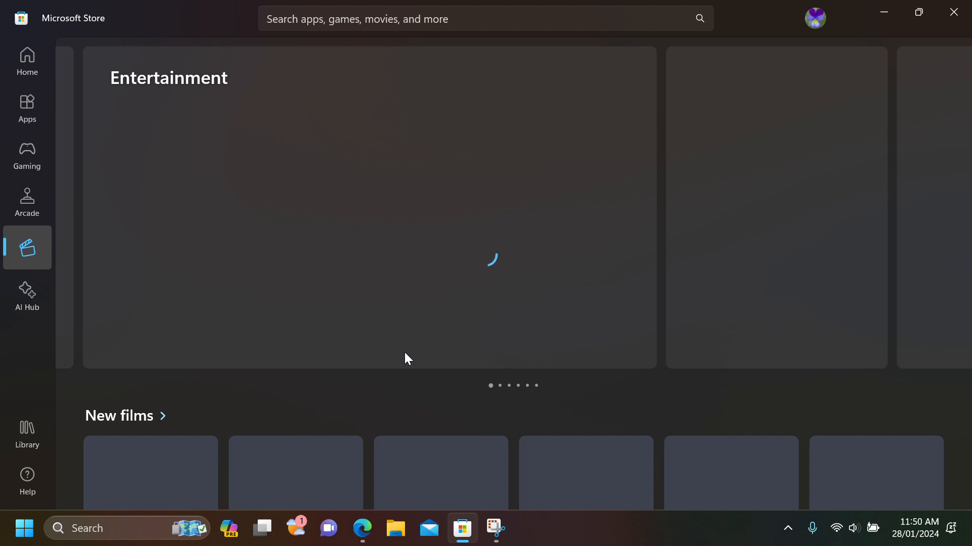
scroll("down", 3)
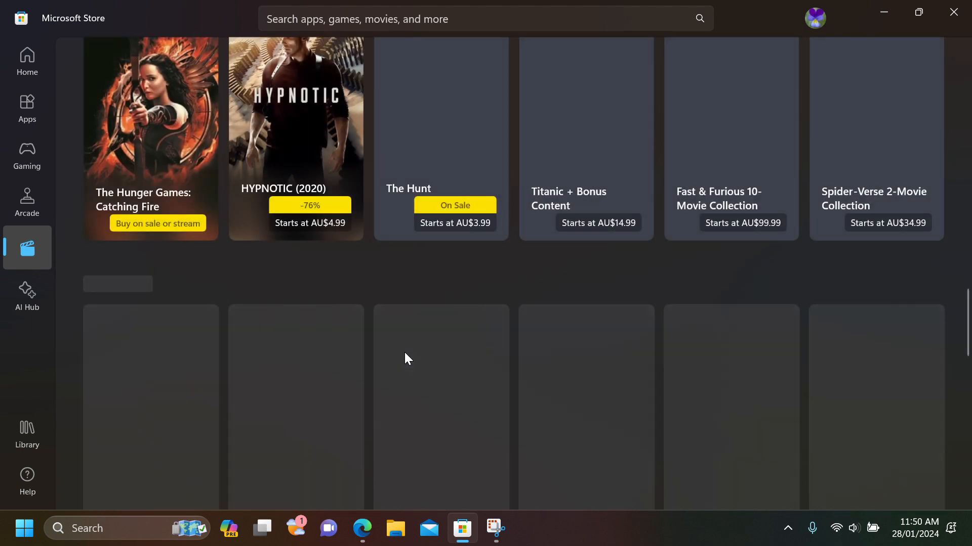
scroll("down", 3)
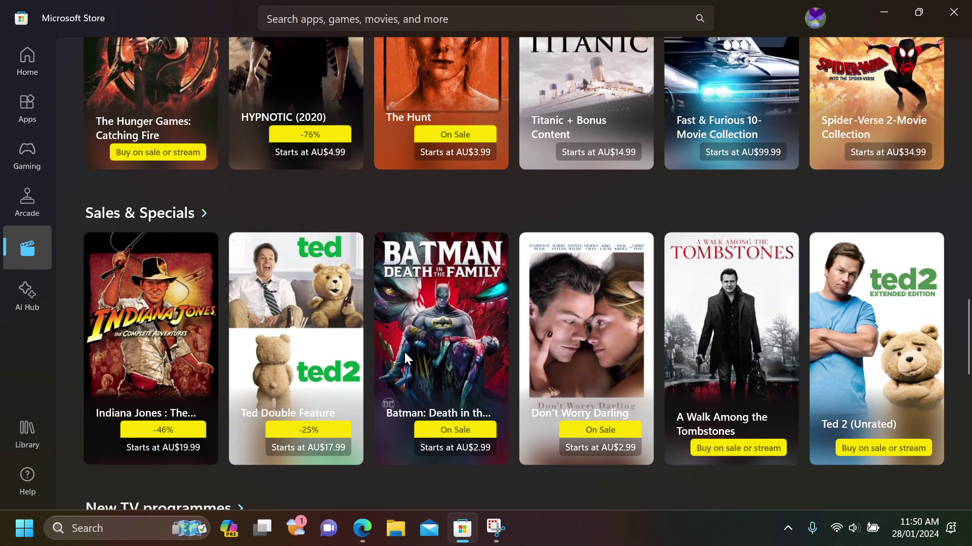
scroll("up", 3)
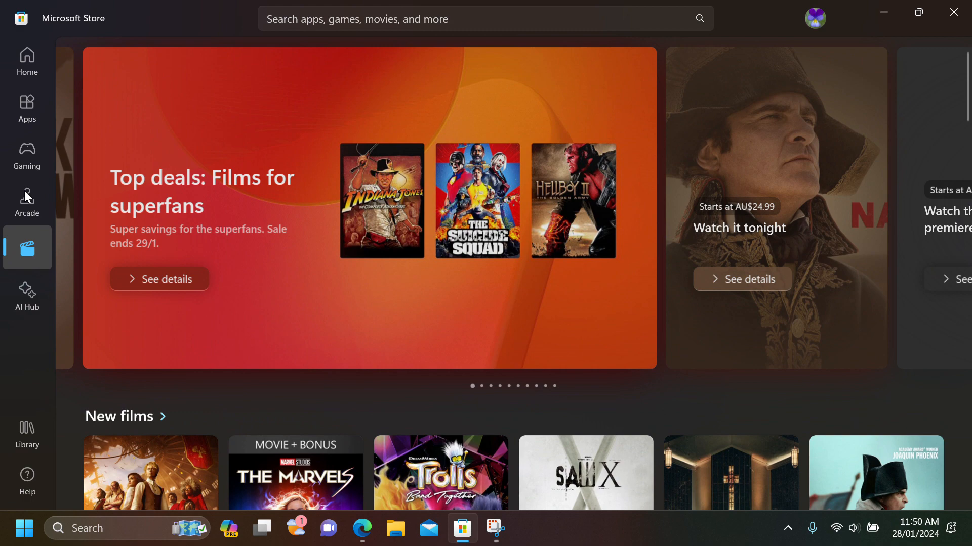
From the Arcade free no-download games, go to the Amazing Squares page.
left_click(27, 200)
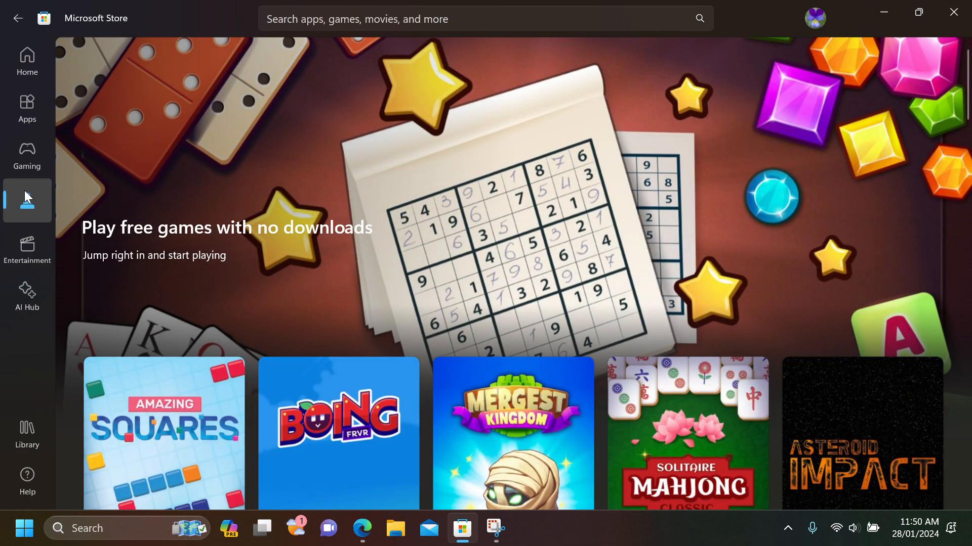
scroll("down", 3)
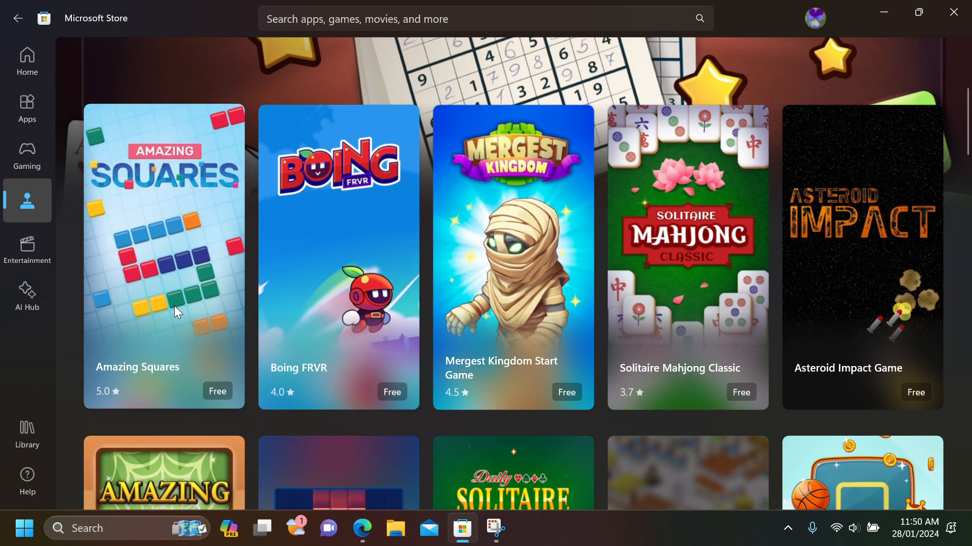
left_click(164, 267)
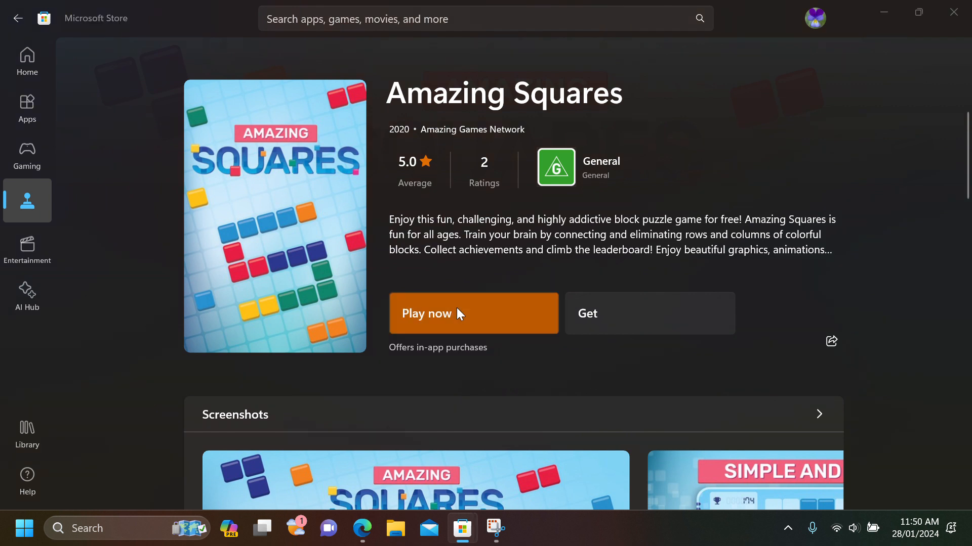
Launch Amazing Squares instantly via Play now, centre its window and start a new game.
left_click(453, 313)
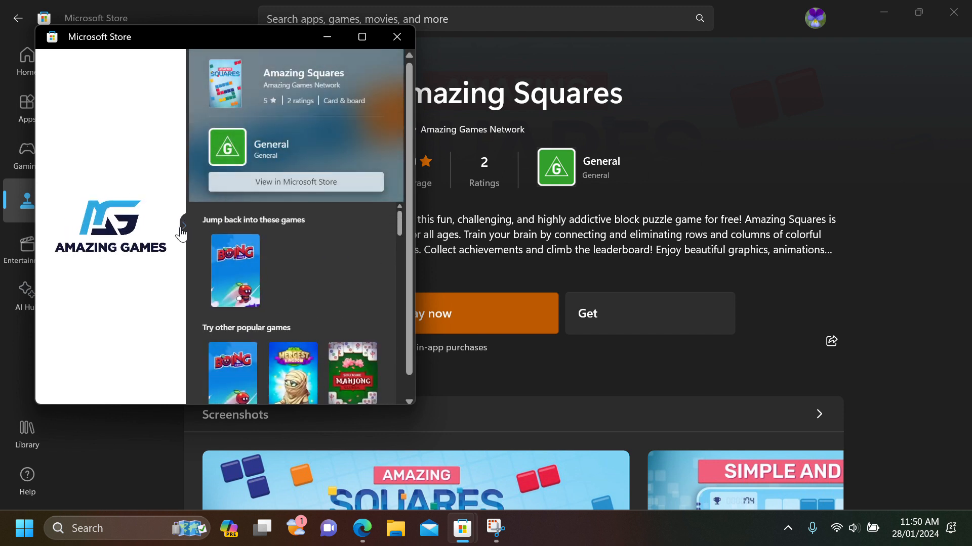
left_click(184, 227)
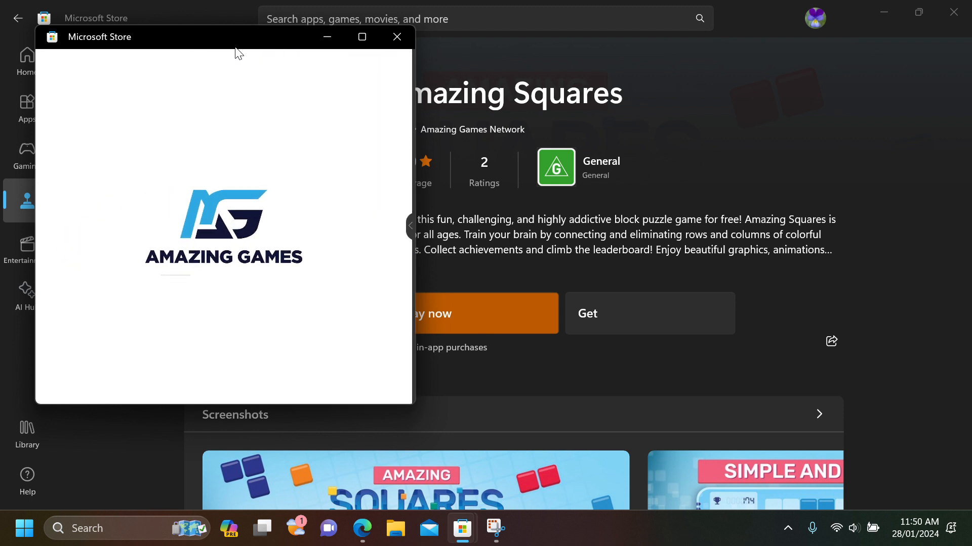
left_click_drag(239, 52, 531, 120)
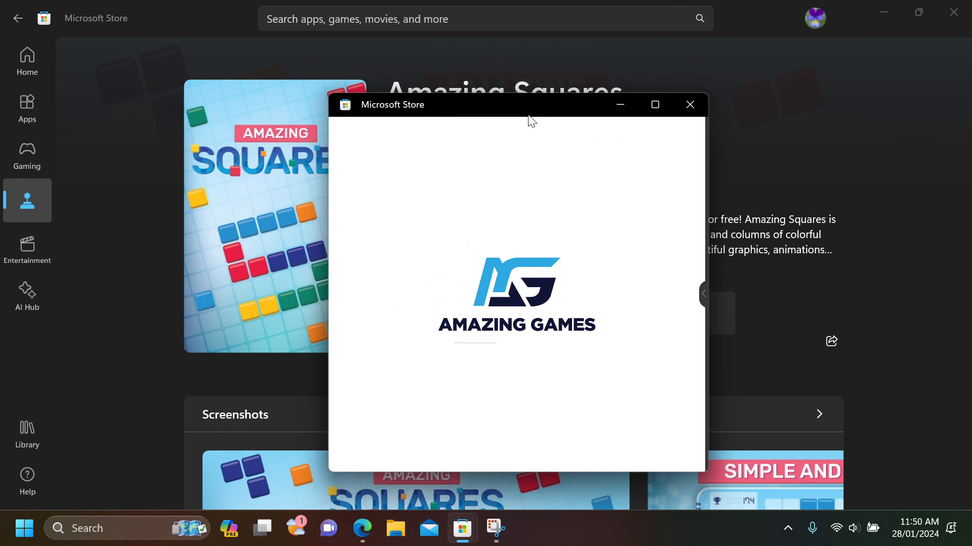
mouse_move(587, 346)
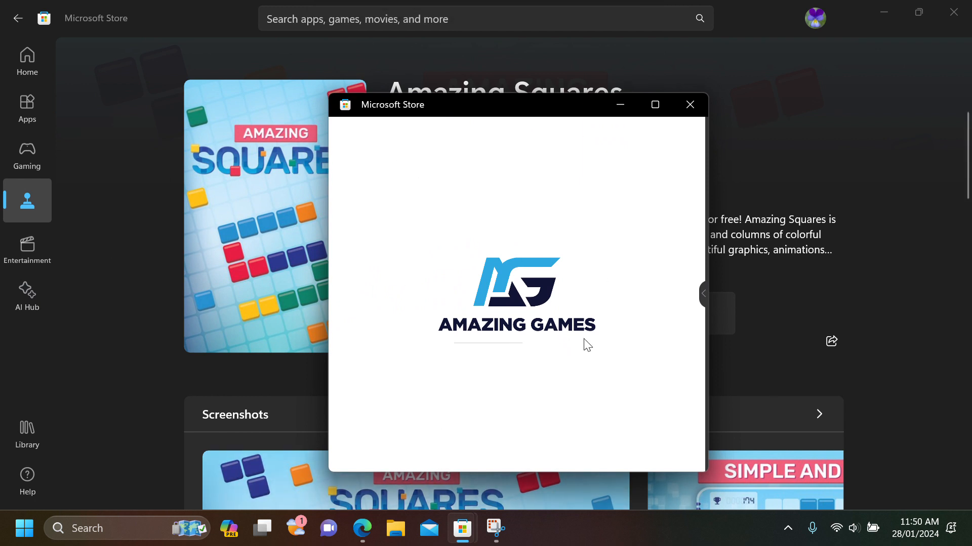
mouse_move(589, 334)
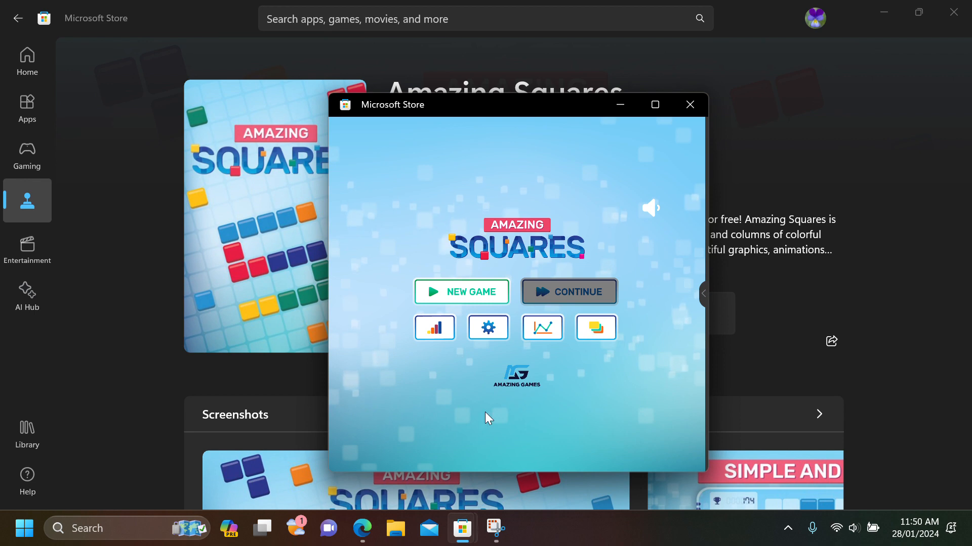
left_click(461, 291)
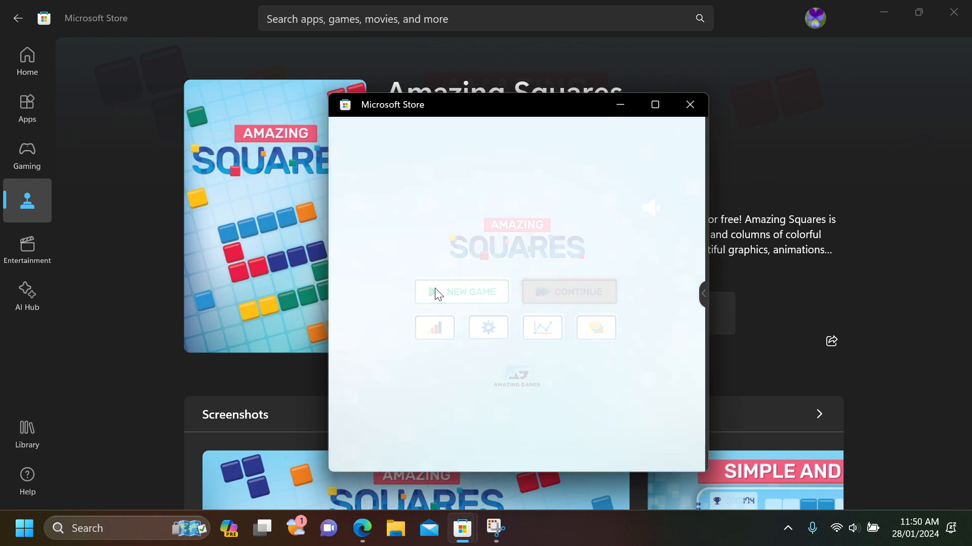
Accept the Amazing Squares how-to-play tutorial and advance through its steps.
left_click(461, 292)
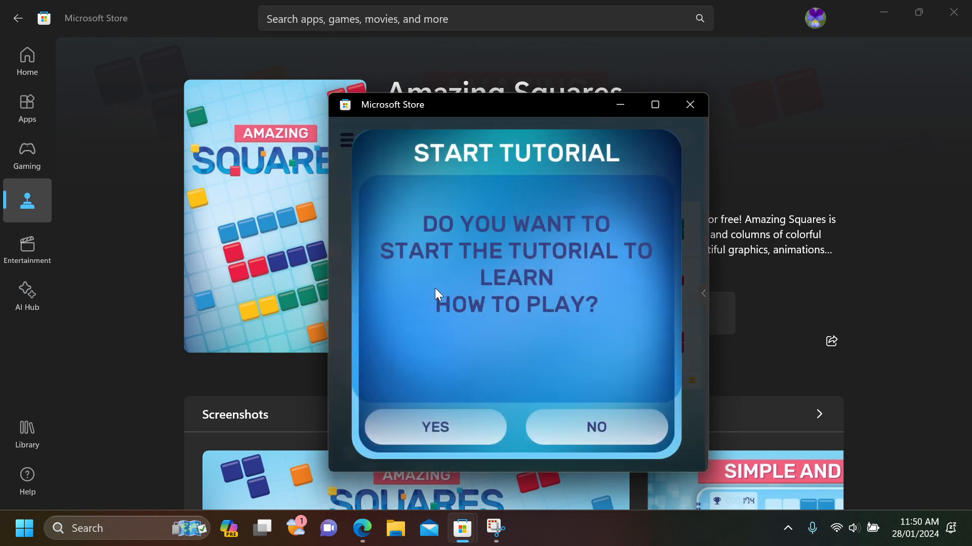
mouse_move(482, 452)
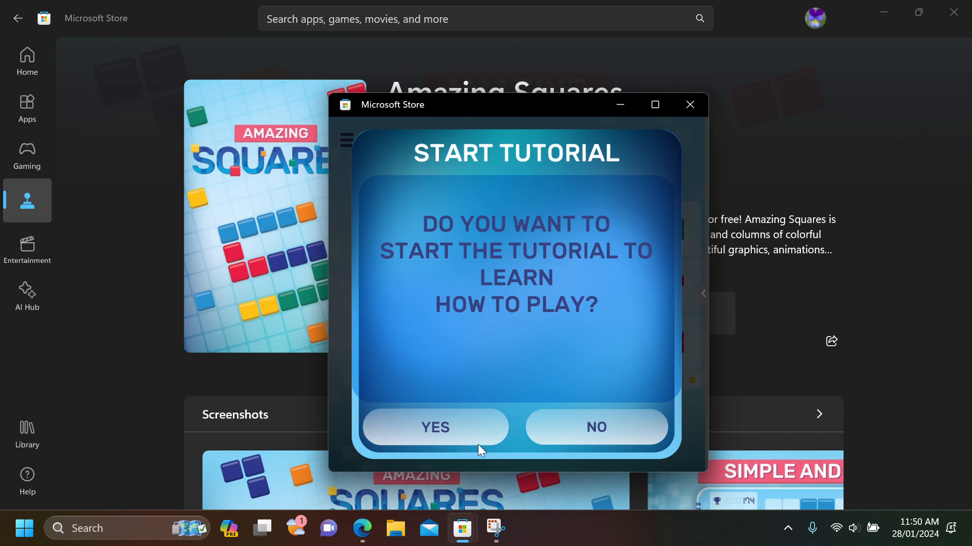
mouse_move(415, 417)
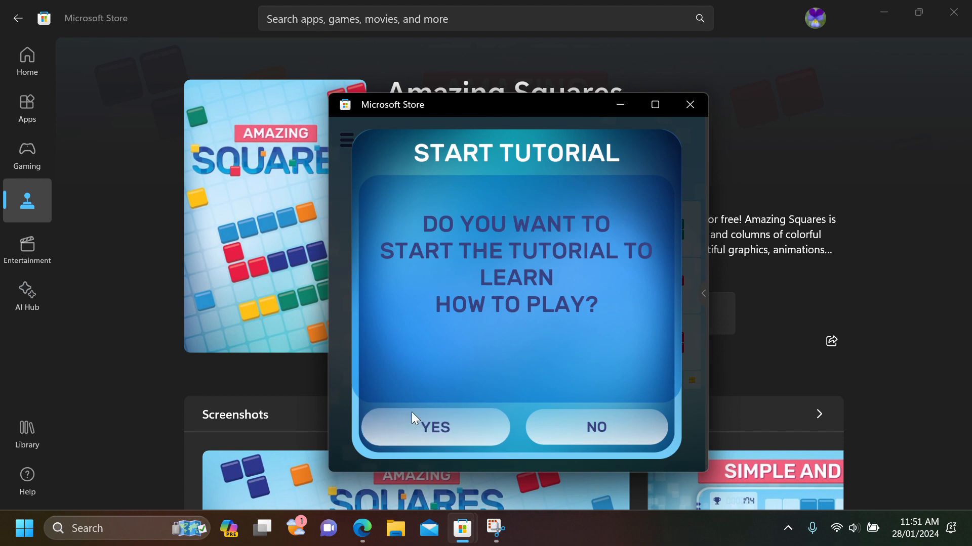
left_click(435, 427)
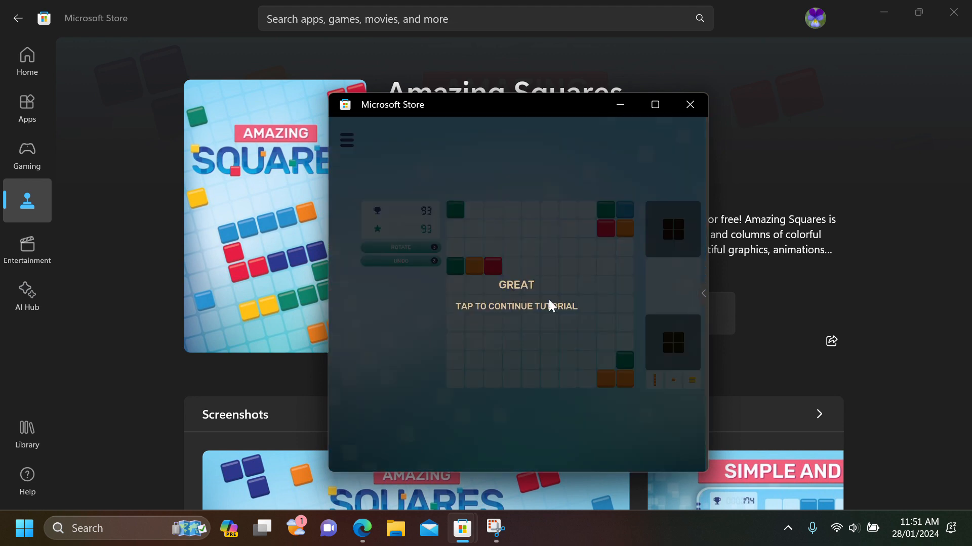
left_click(517, 299)
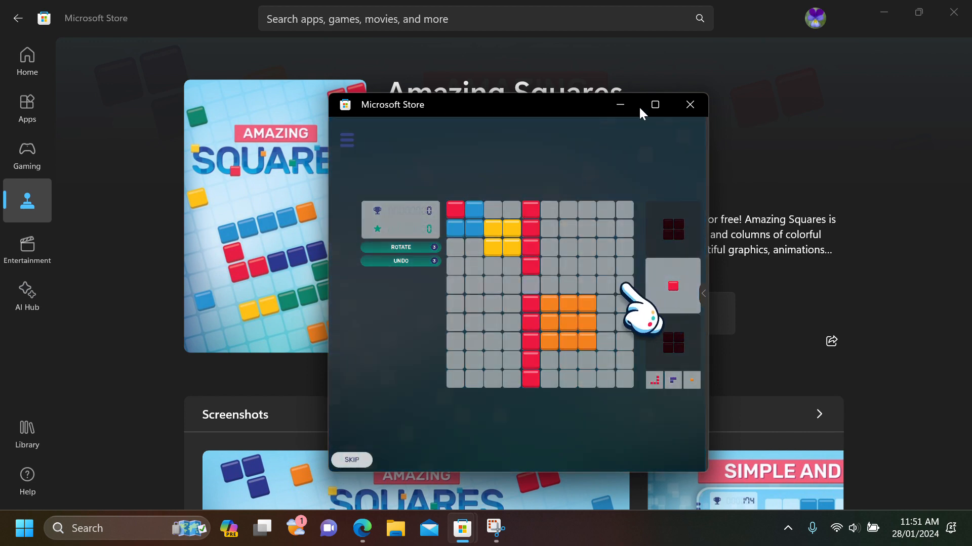
Close the Amazing Squares window and scroll down the Arcade games list toward 2020 Connect.
left_click(690, 104)
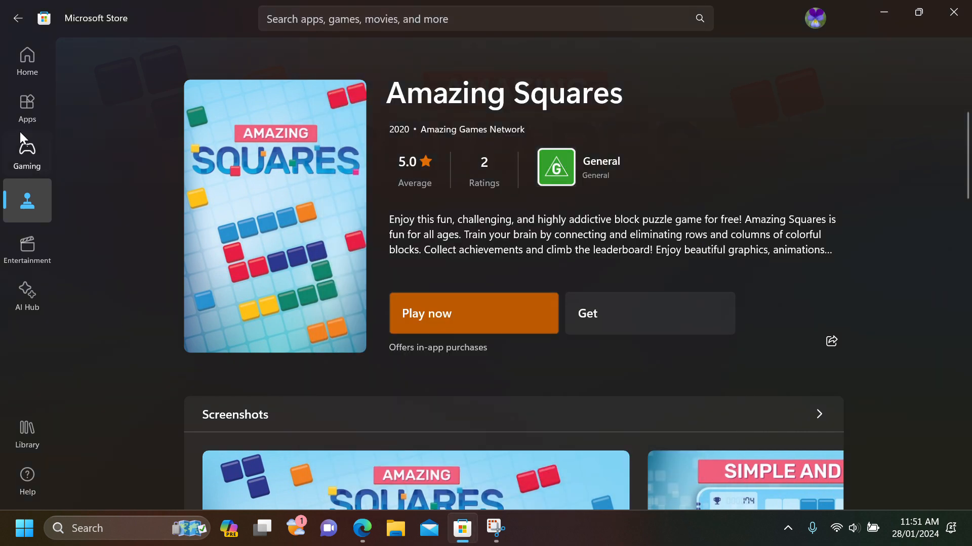
left_click(26, 154)
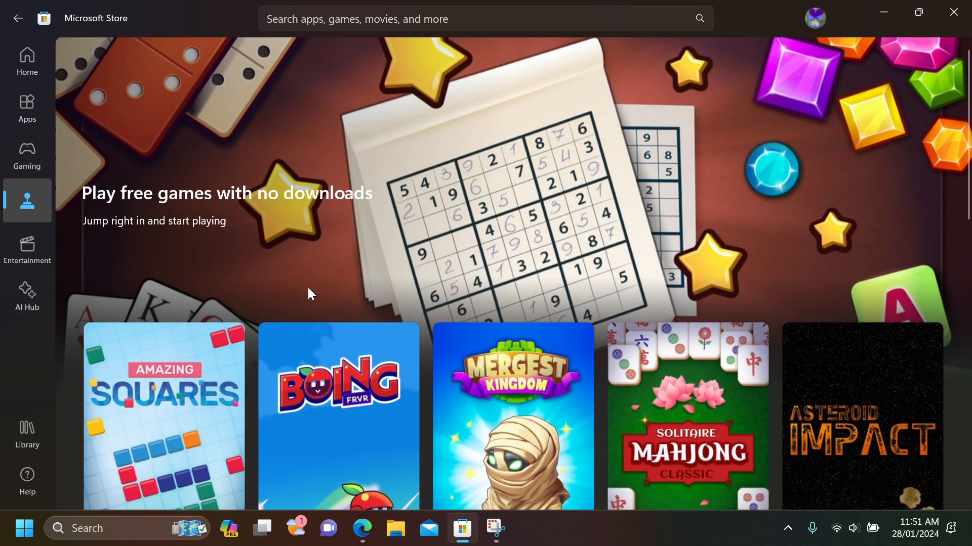
scroll("down", 3)
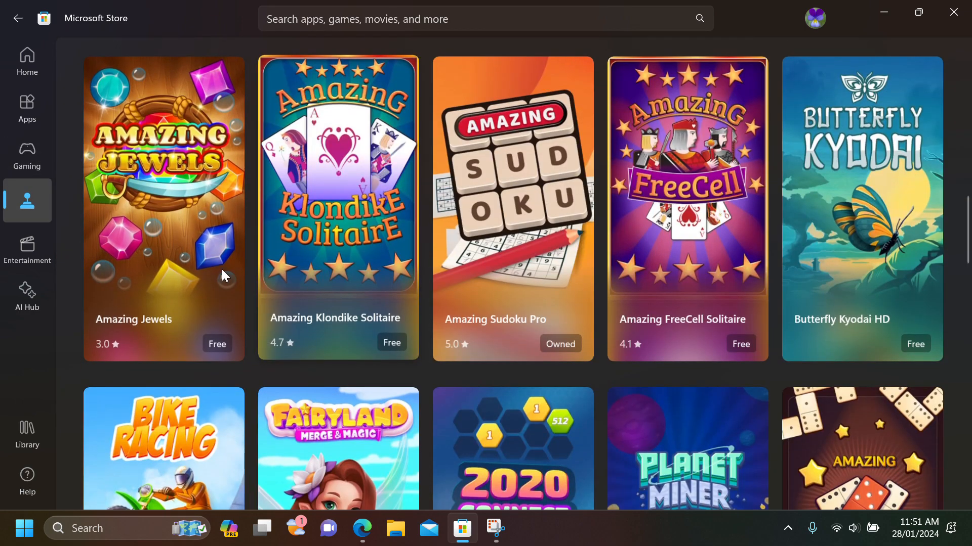
scroll("down", 3)
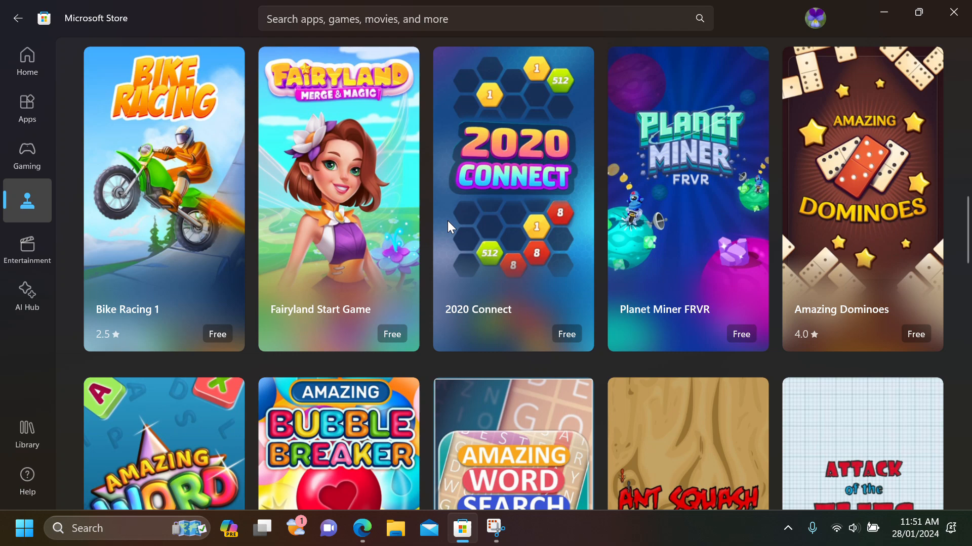
scroll("down", 3)
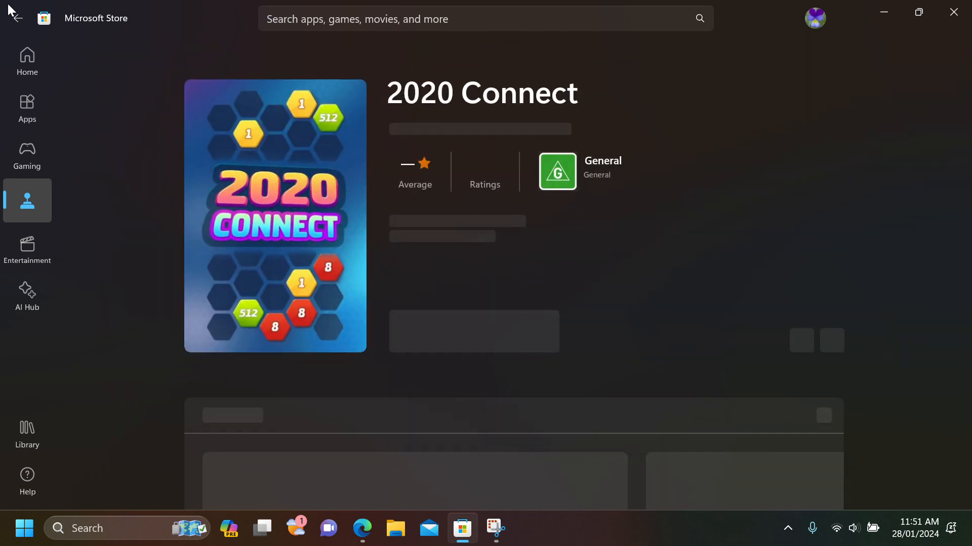
Go back from the 2020 Connect page and scroll down the free games grid.
left_click(17, 18)
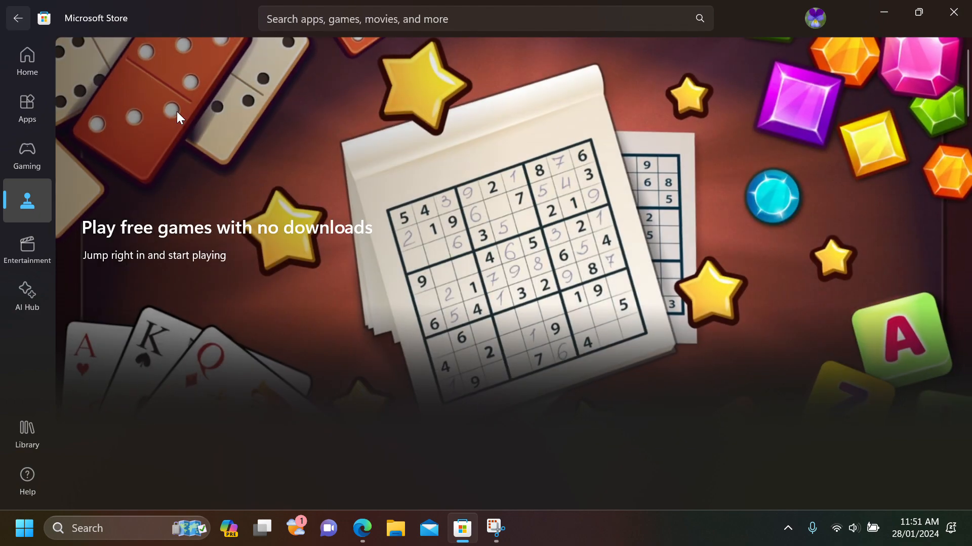
scroll("down", 3)
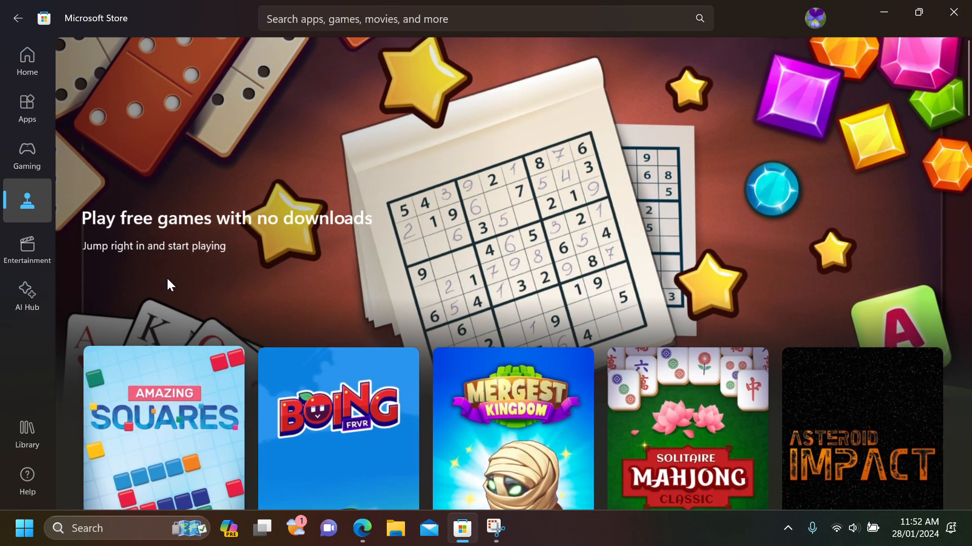
scroll("down", 3)
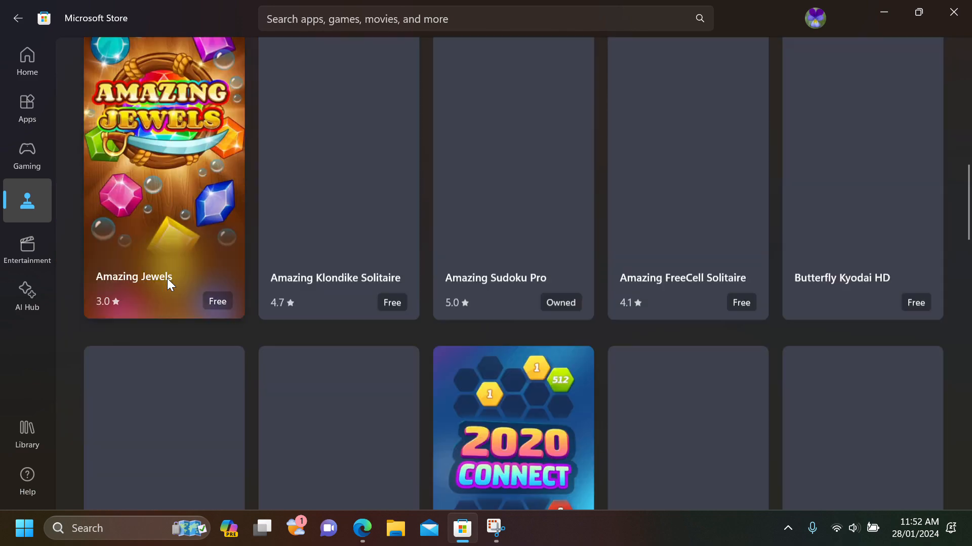
scroll("down", 3)
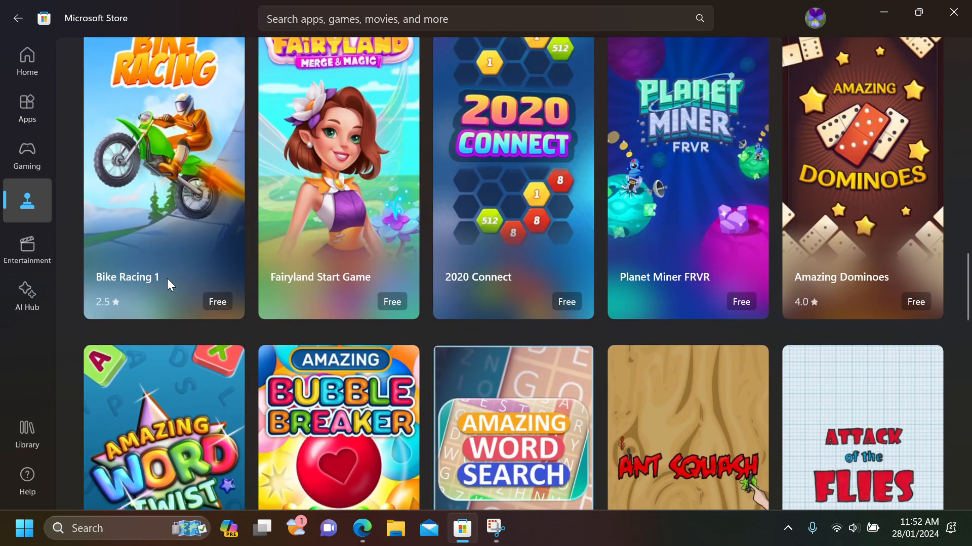
View the Bike Racing 1 game page with its 2.5-star rating.
left_click(164, 177)
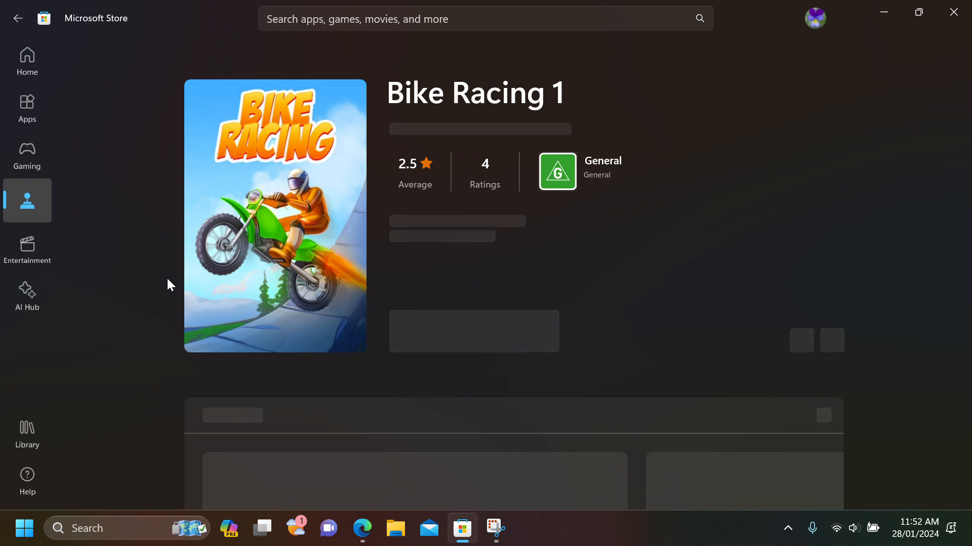
mouse_move(333, 271)
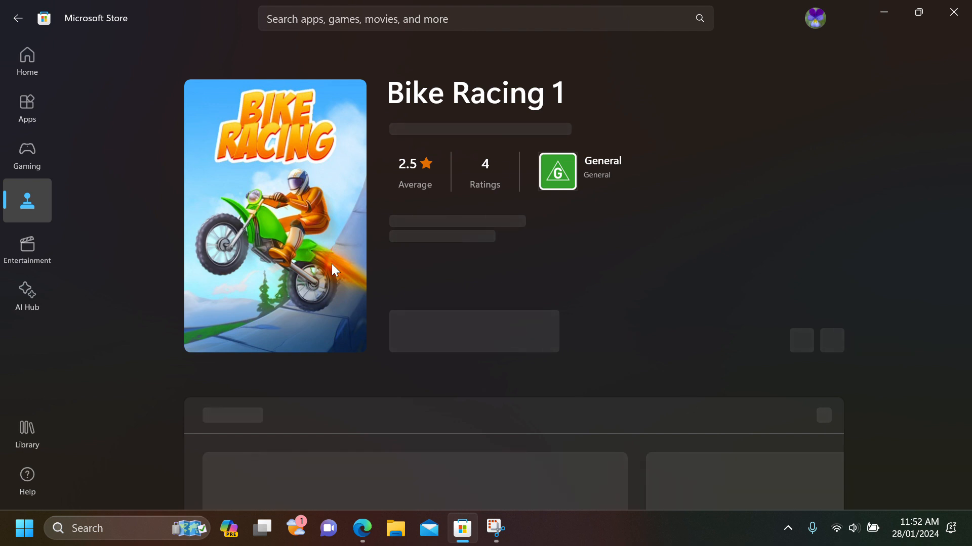
mouse_move(630, 383)
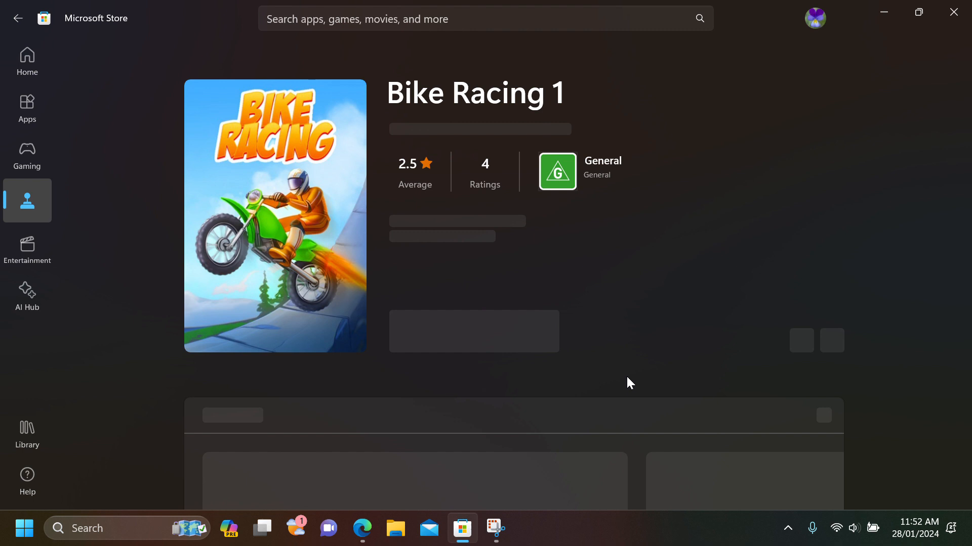
mouse_move(487, 117)
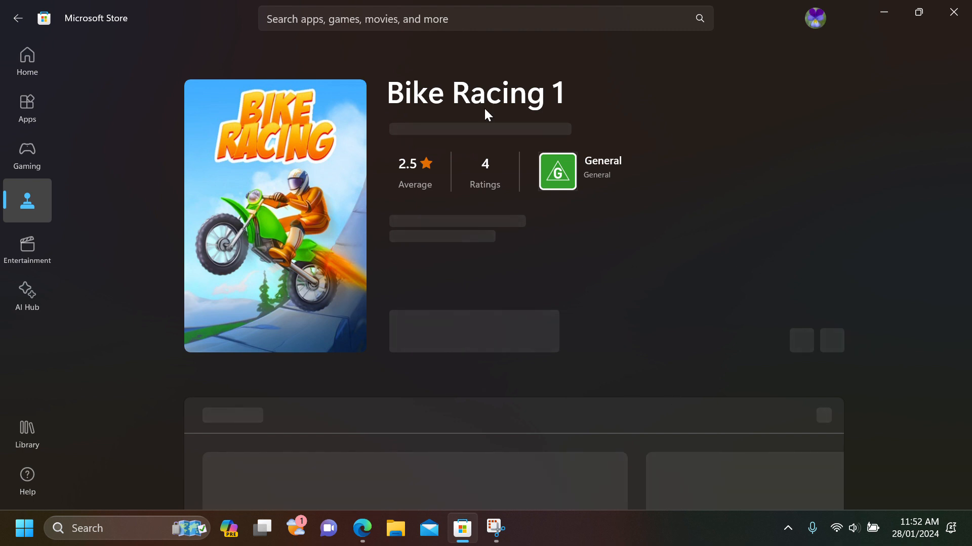
mouse_move(693, 386)
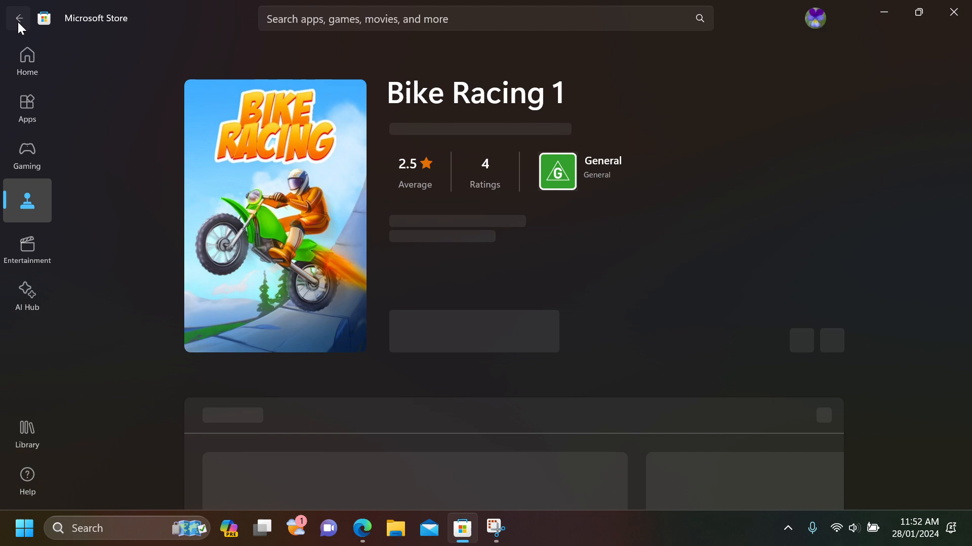
Return from Bike Racing 1 to the free games grid and scroll down toward Cricket FRVR.
left_click(18, 19)
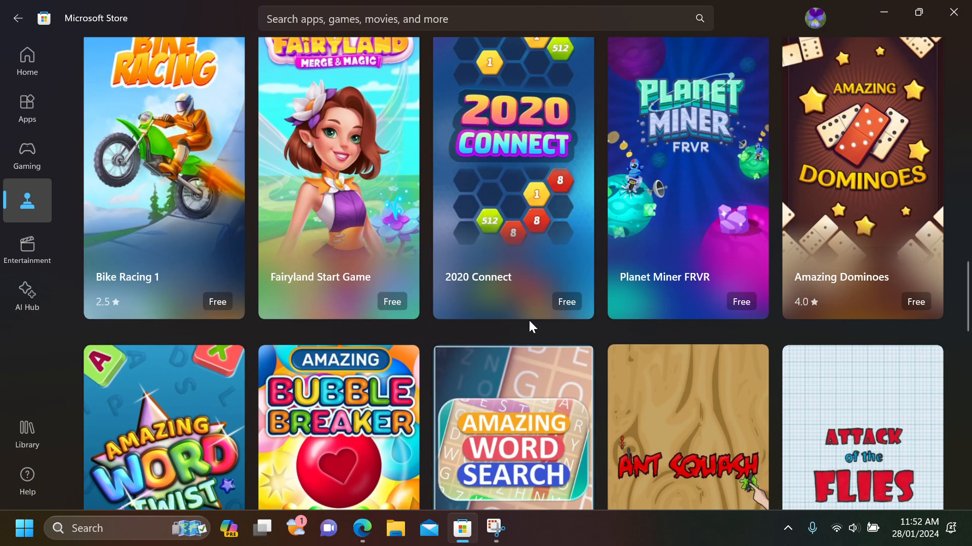
scroll("down", 3)
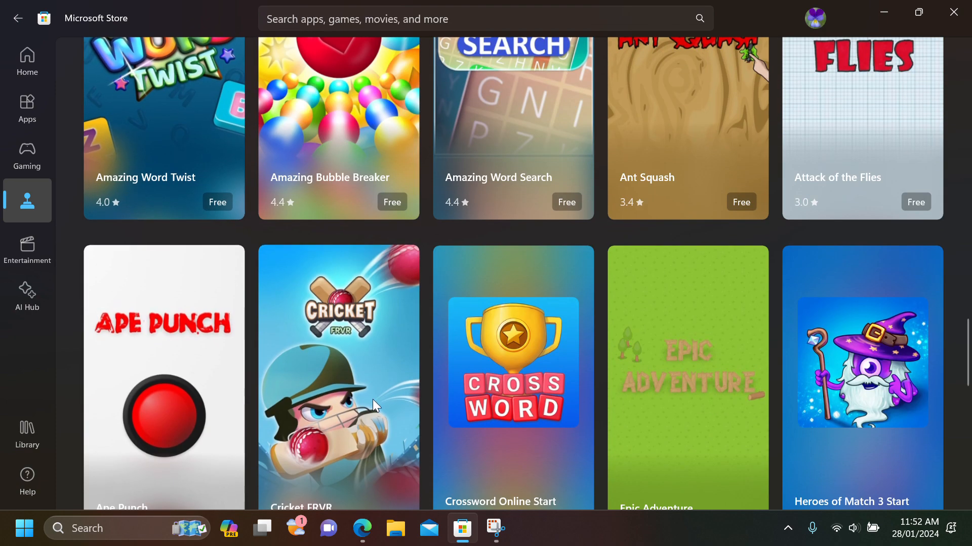
scroll("down", 3)
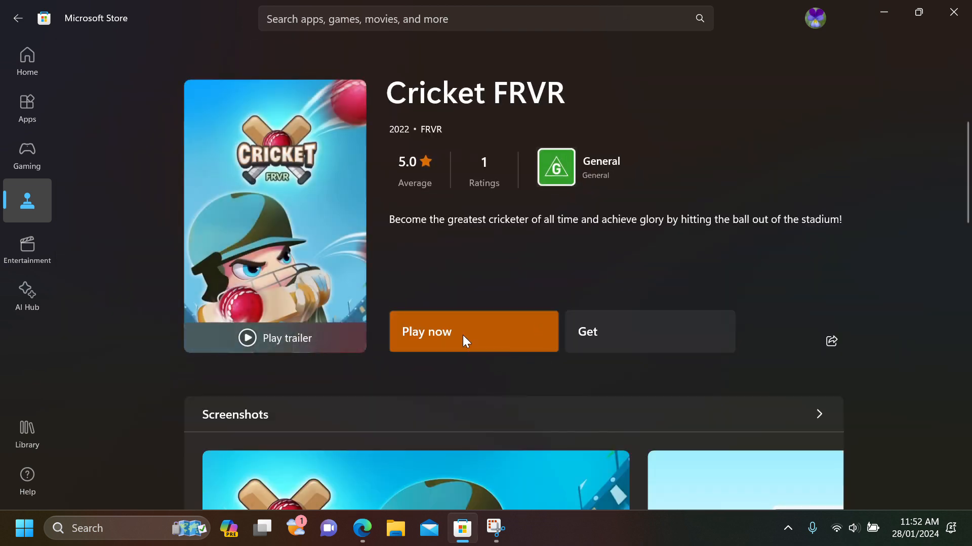
Launch Cricket FRVR instantly, start a game and maximise the play window.
left_click(456, 331)
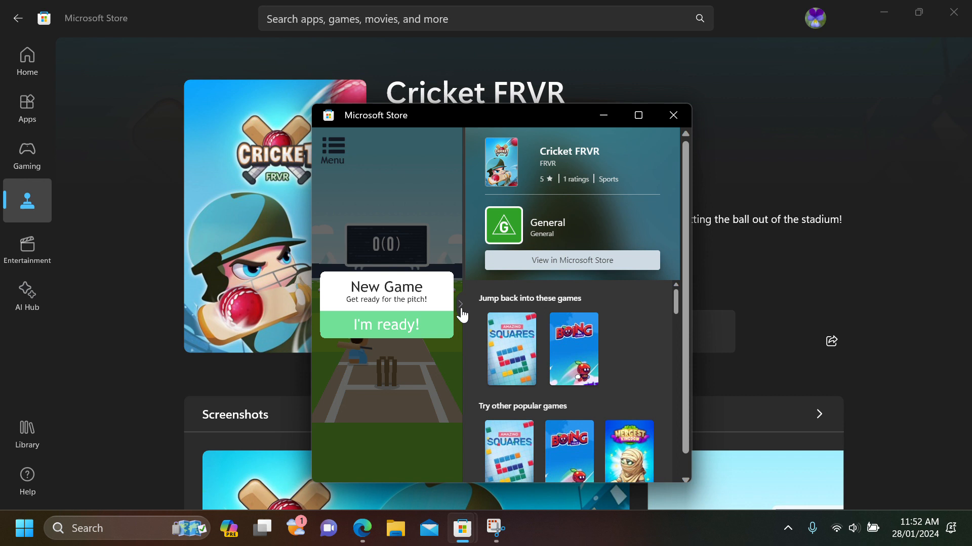
left_click(387, 324)
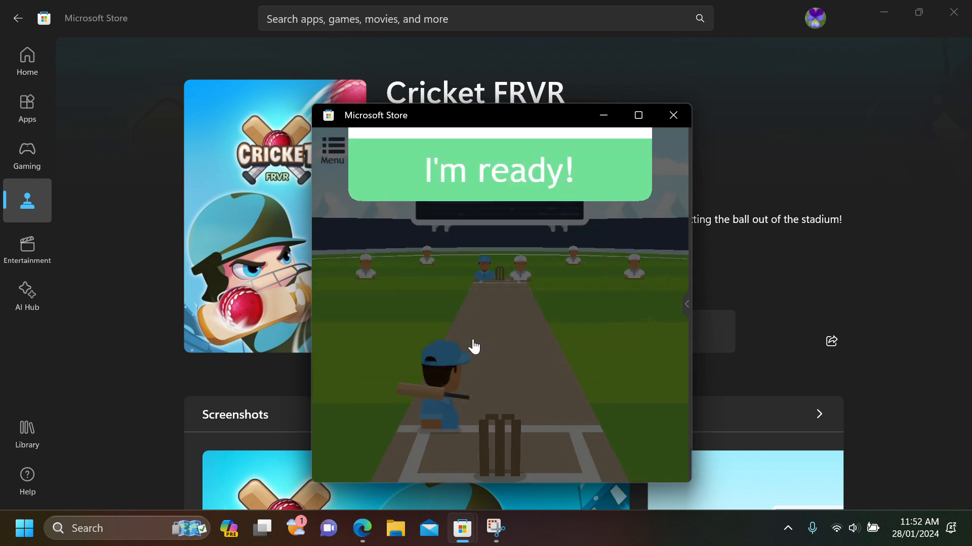
left_click(500, 171)
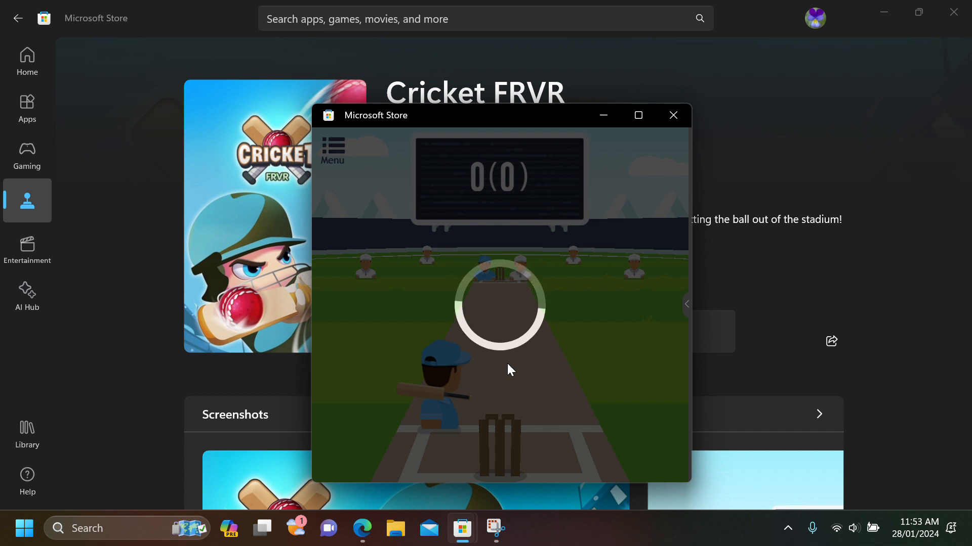
mouse_move(657, 137)
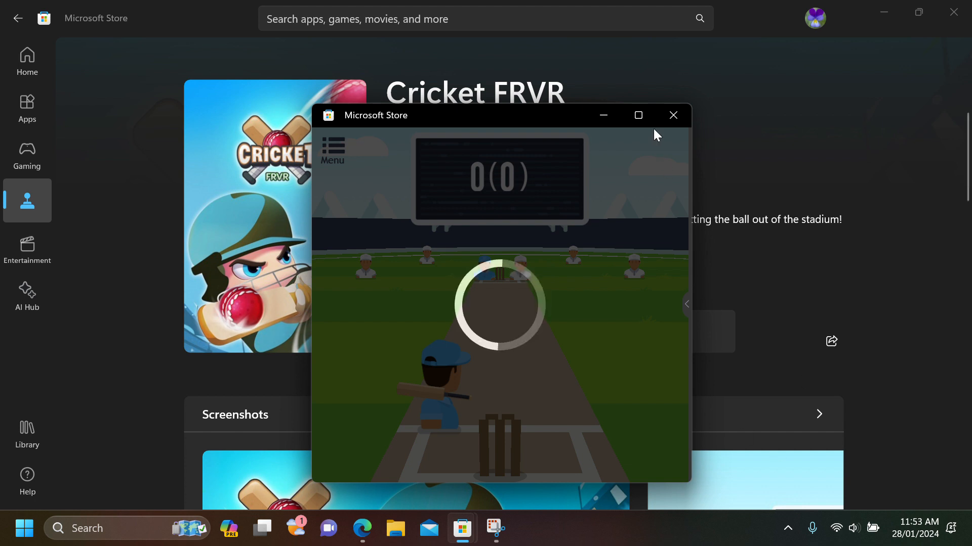
left_click(638, 115)
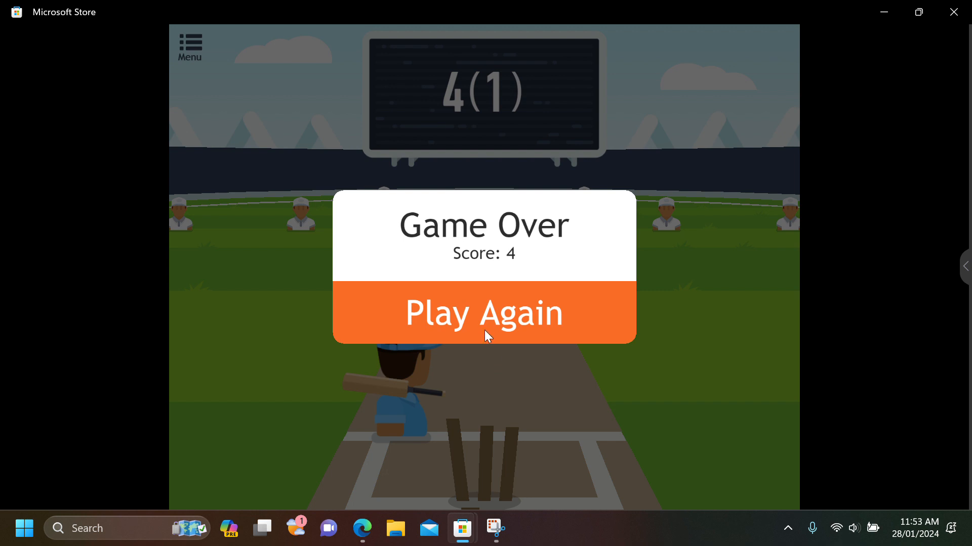
Replay Cricket FRVR, dismissing the ad, and finish a round scoring 34.
left_click(485, 314)
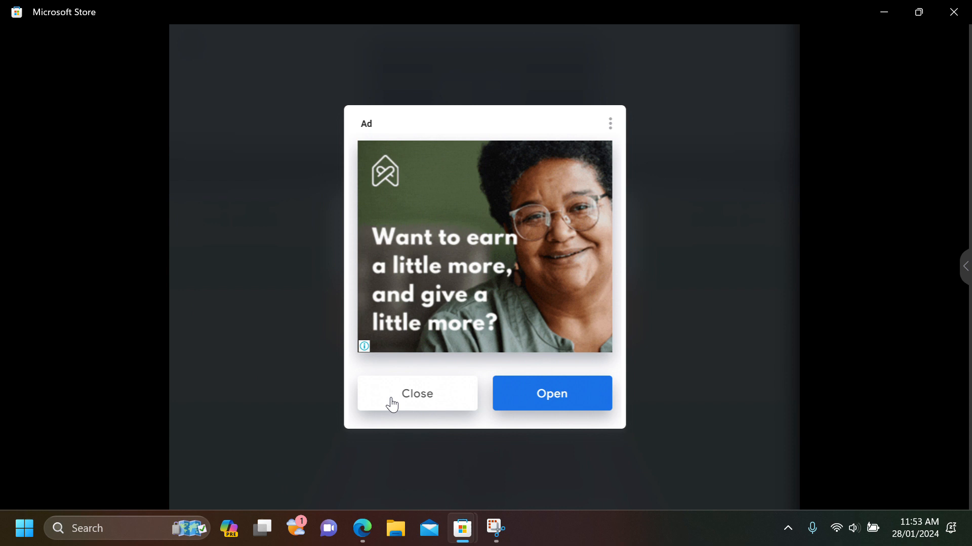
left_click(417, 394)
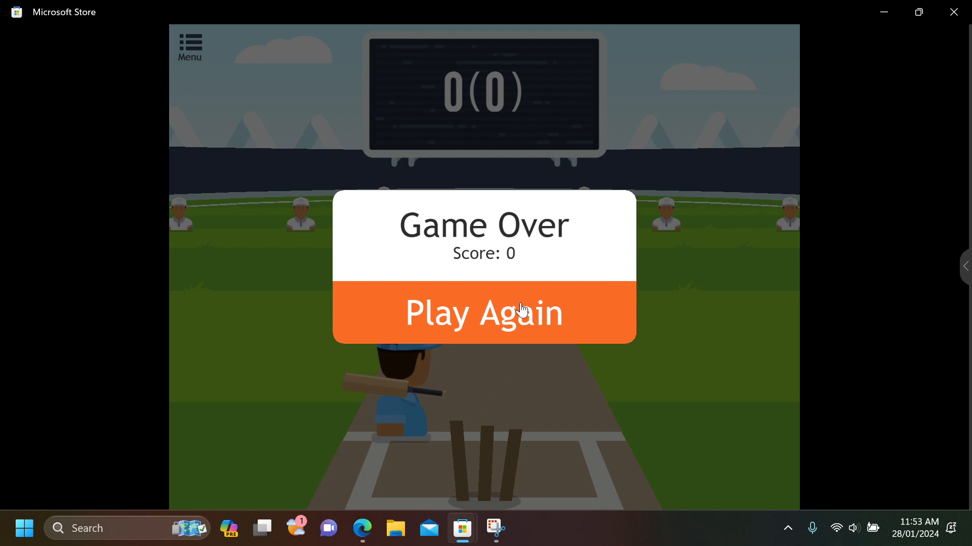
left_click(484, 314)
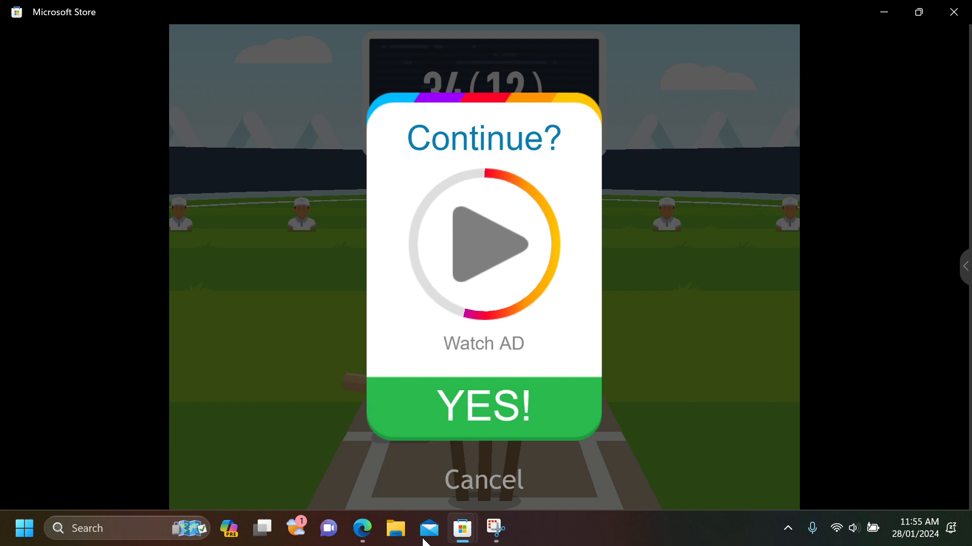
mouse_move(709, 18)
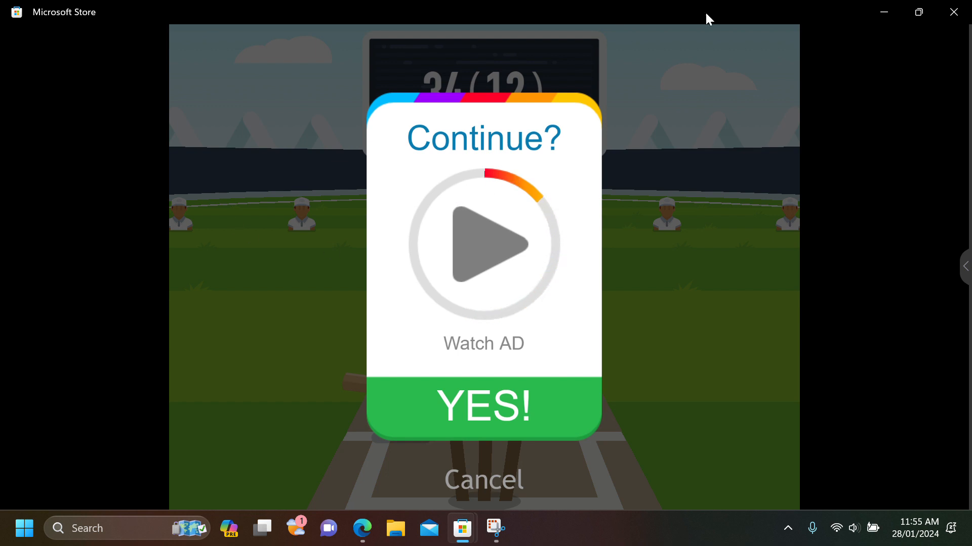
left_click(483, 480)
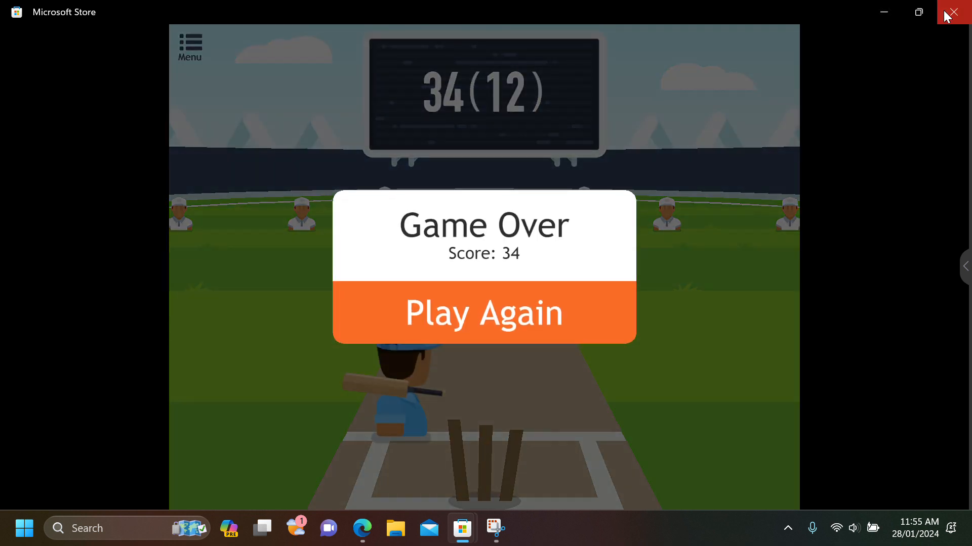
Close the Cricket FRVR play window and scroll through its description, reviews and additional information.
left_click(954, 12)
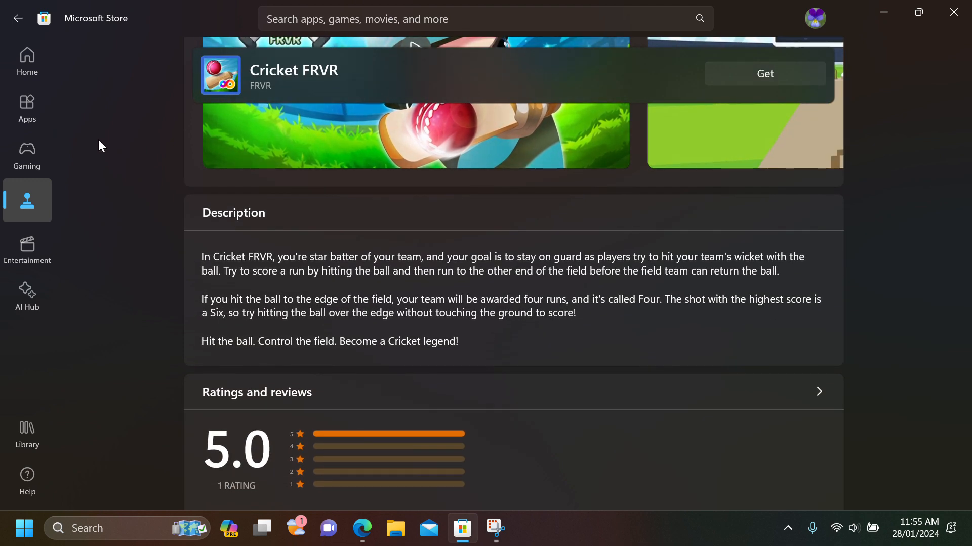
scroll("down", 3)
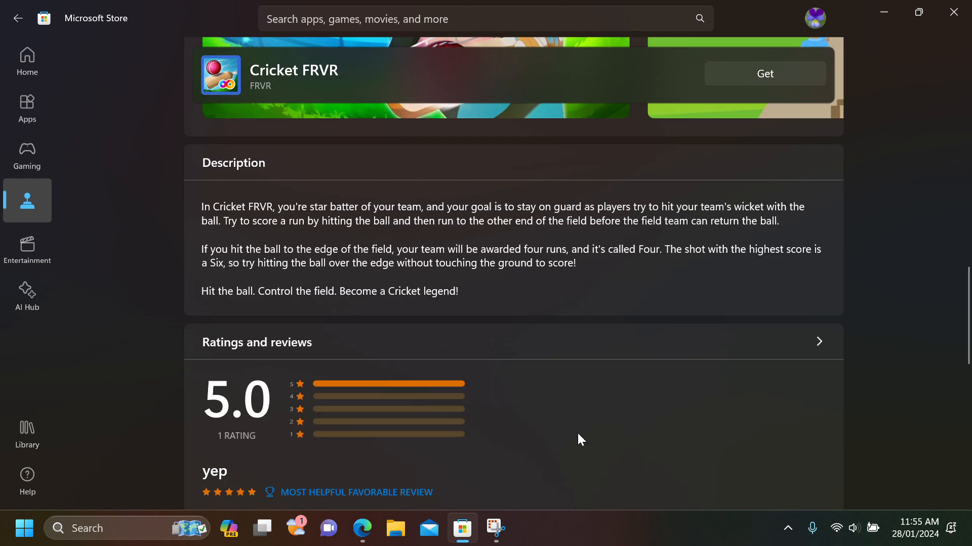
scroll("up", 3)
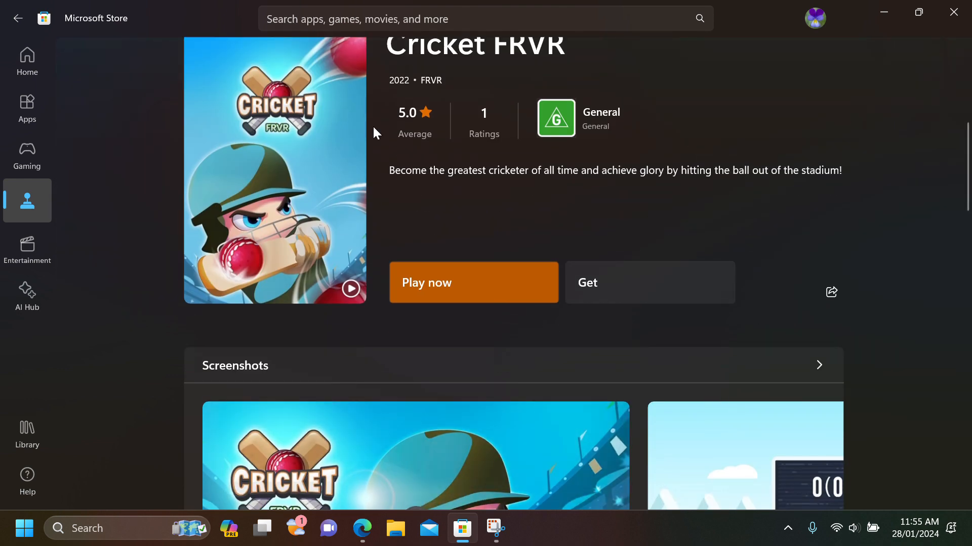
mouse_move(829, 214)
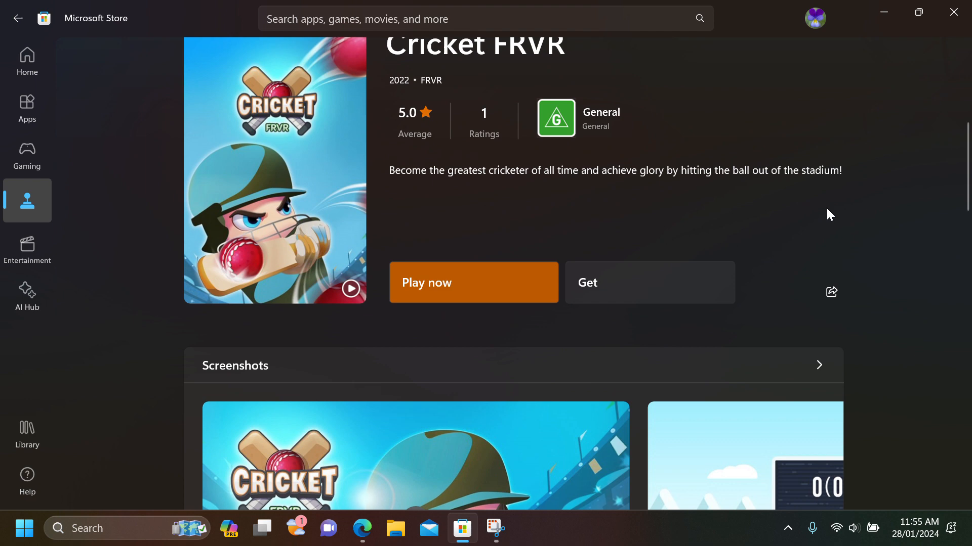
scroll("down", 3)
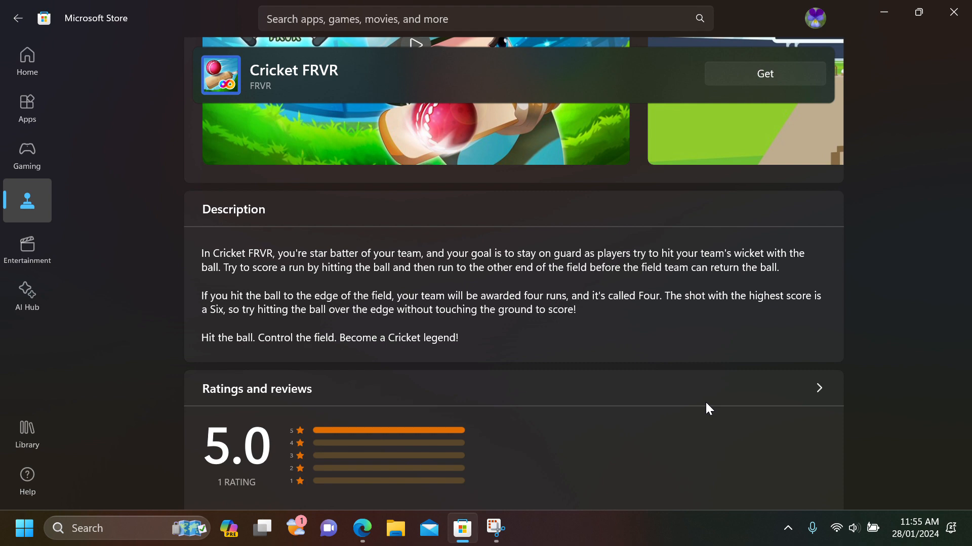
scroll("down", 3)
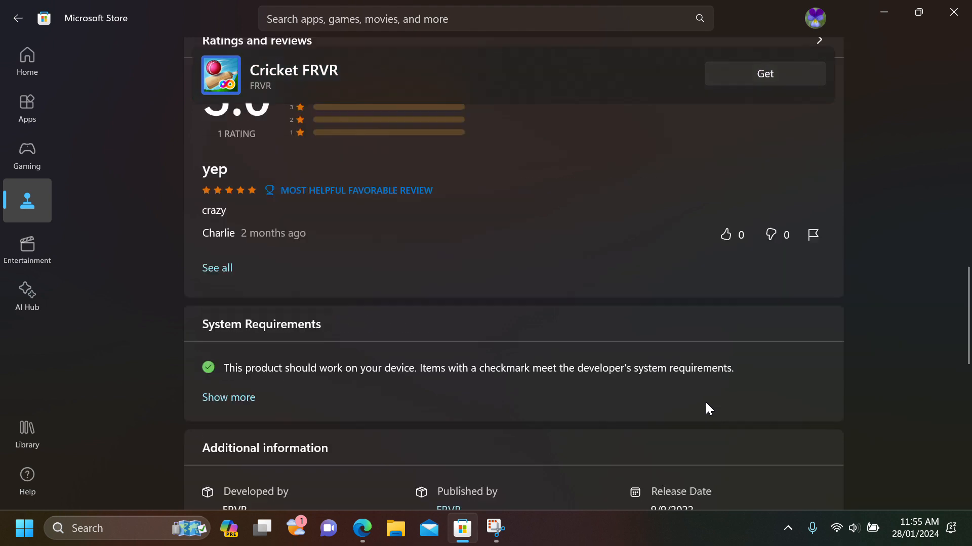
scroll("down", 3)
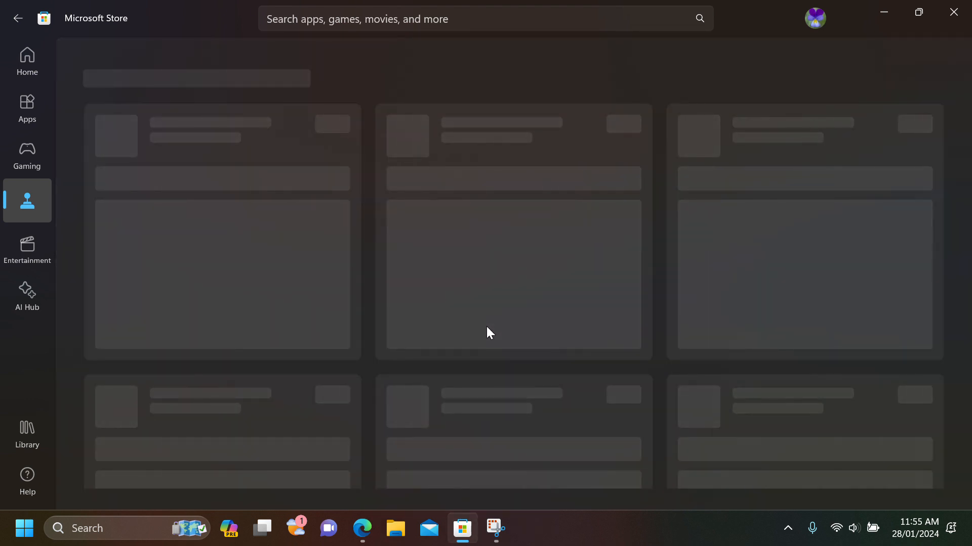
mouse_move(619, 296)
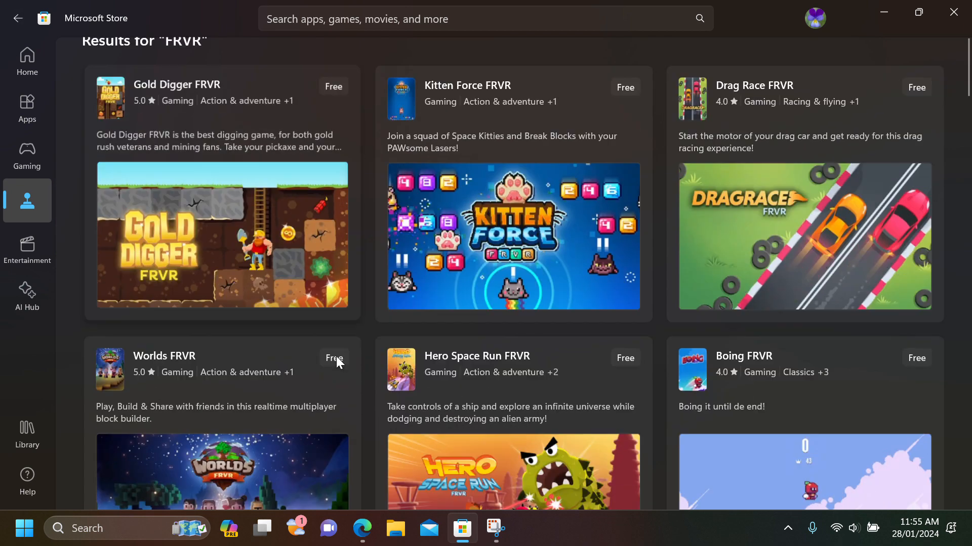
Scroll through the FRVR results past free titles like Gold Digger, Krunker and Basketball FRVR.
scroll("down", 3)
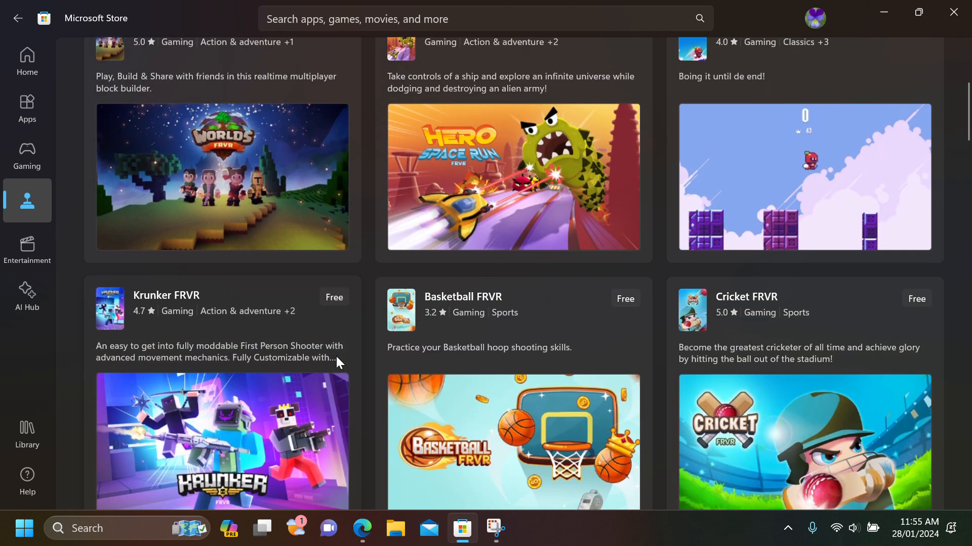
scroll("down", 3)
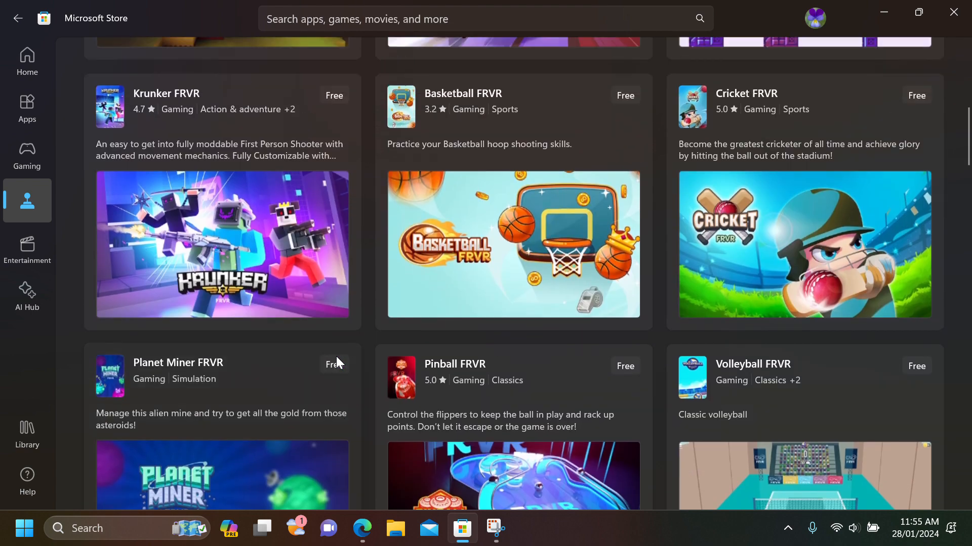
scroll("down", 3)
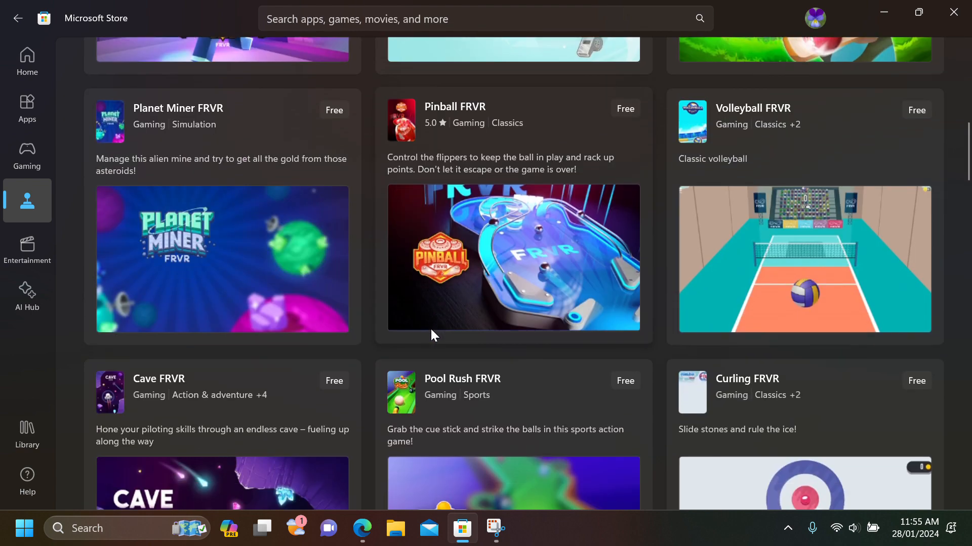
scroll("down", 3)
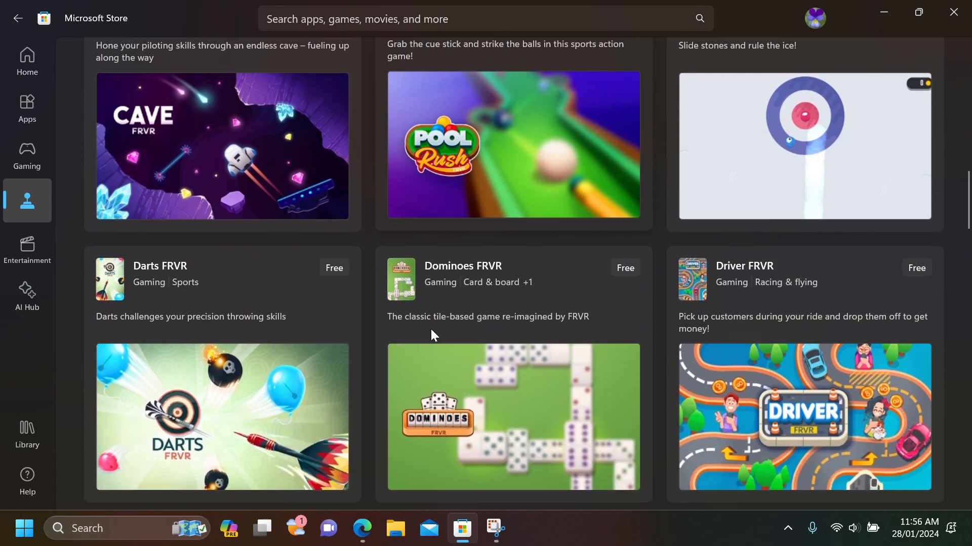
scroll("down", 3)
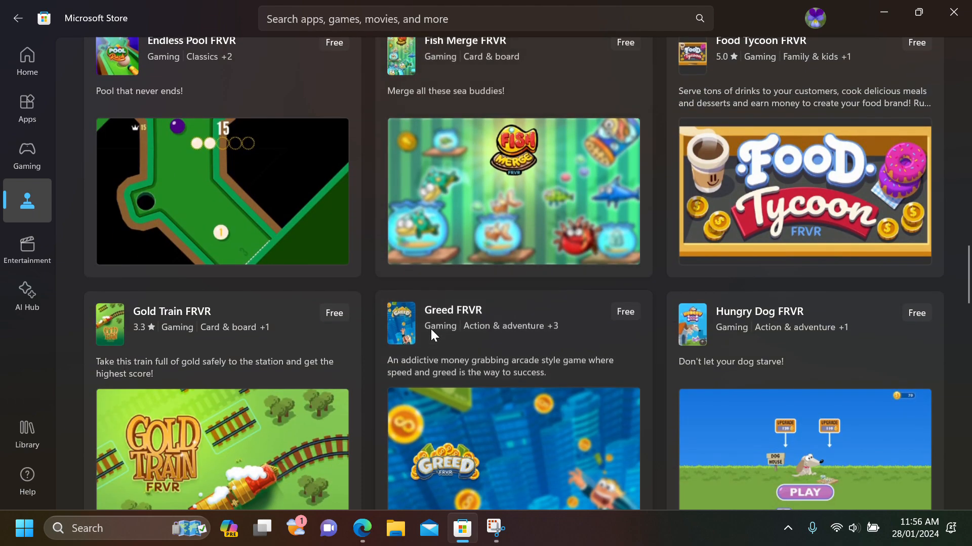
scroll("down", 3)
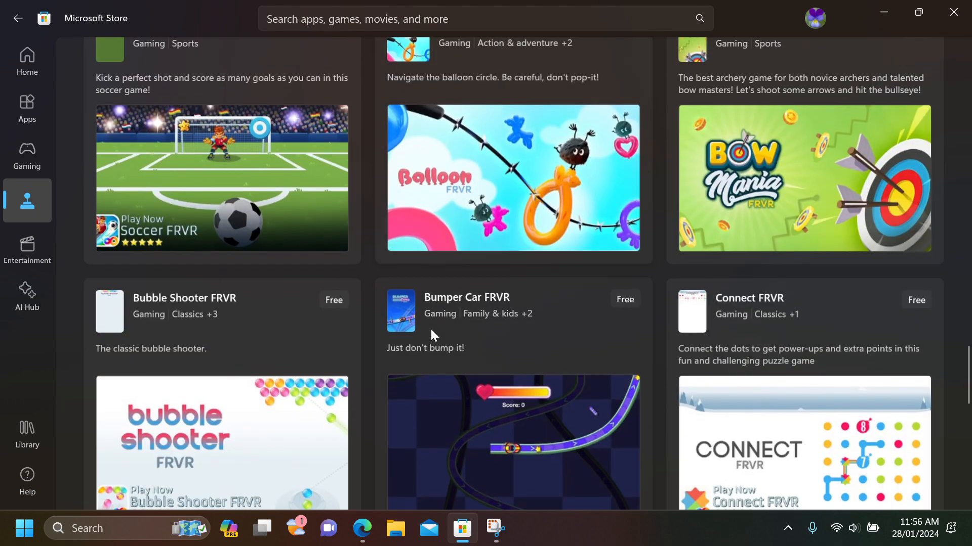
scroll("down", 3)
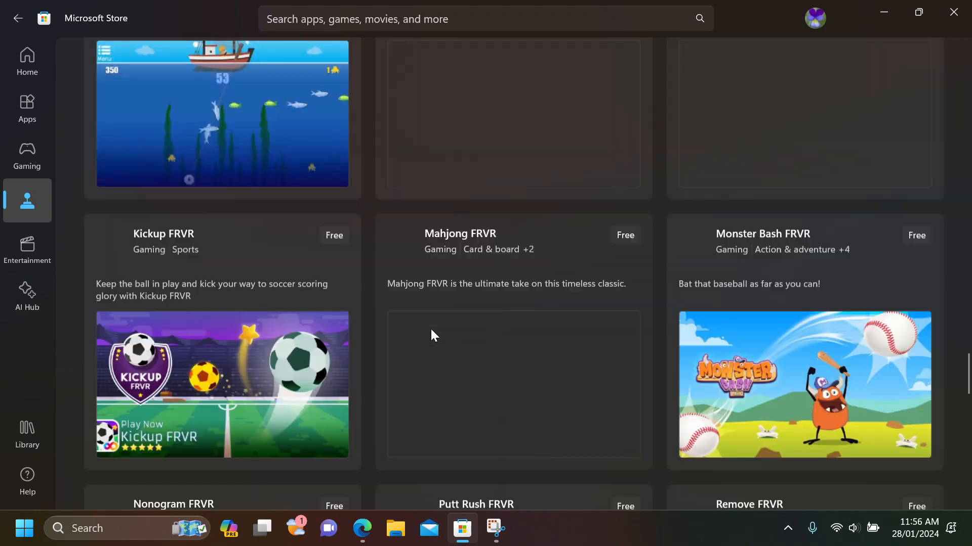
scroll("down", 3)
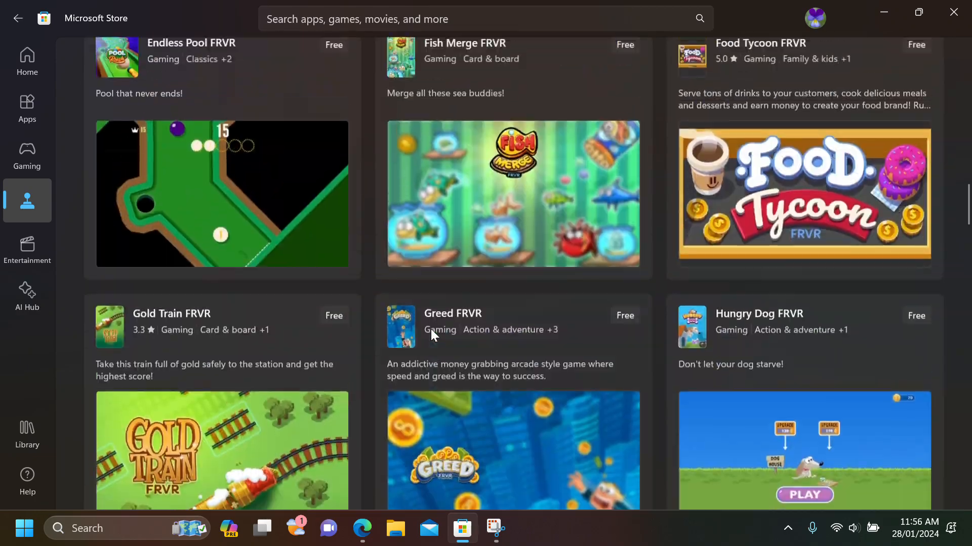
scroll("down", 3)
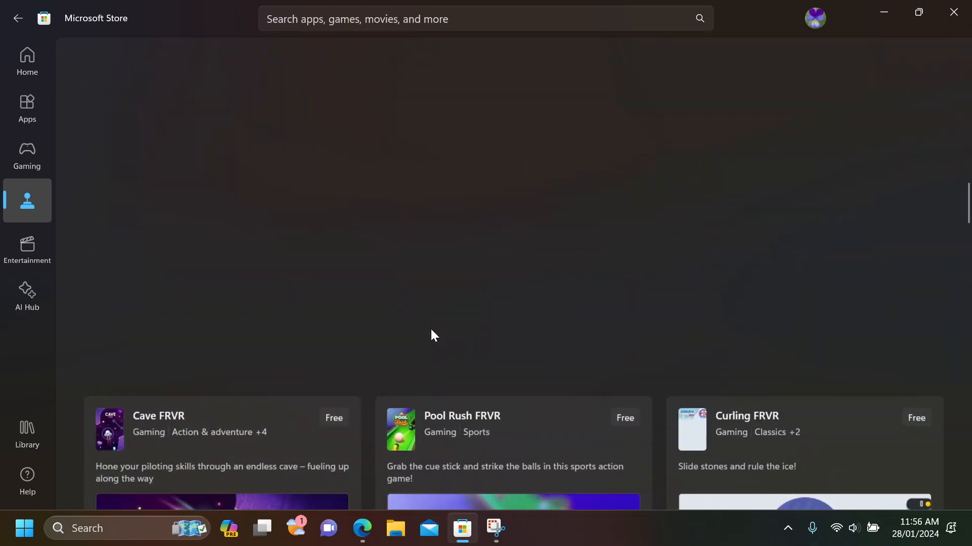
scroll("down", 3)
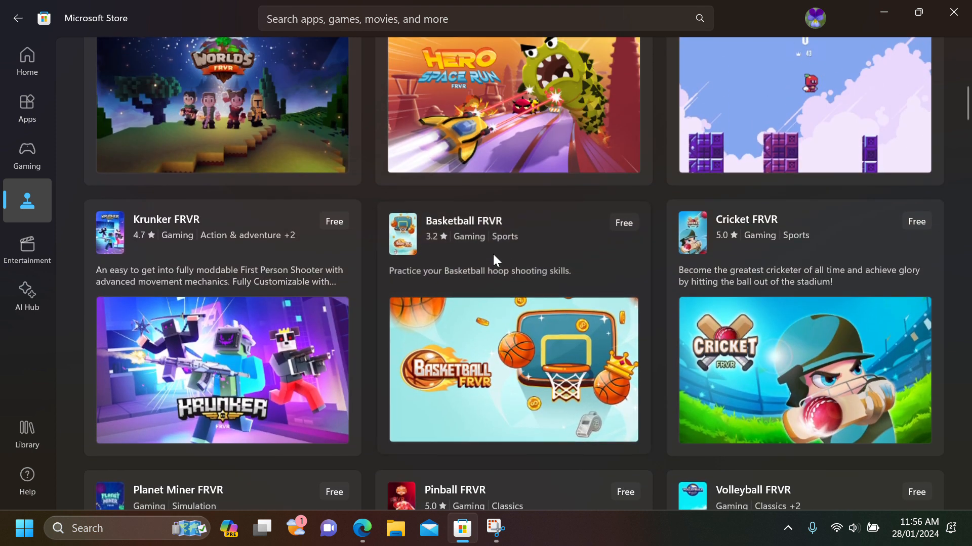